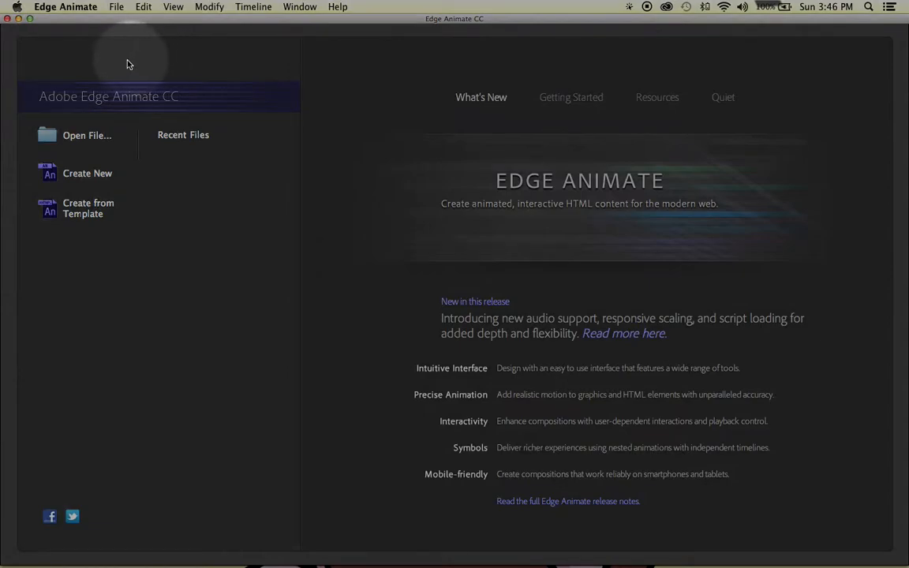
{"action": "mouse_move", "coordinate": [105, 145]}
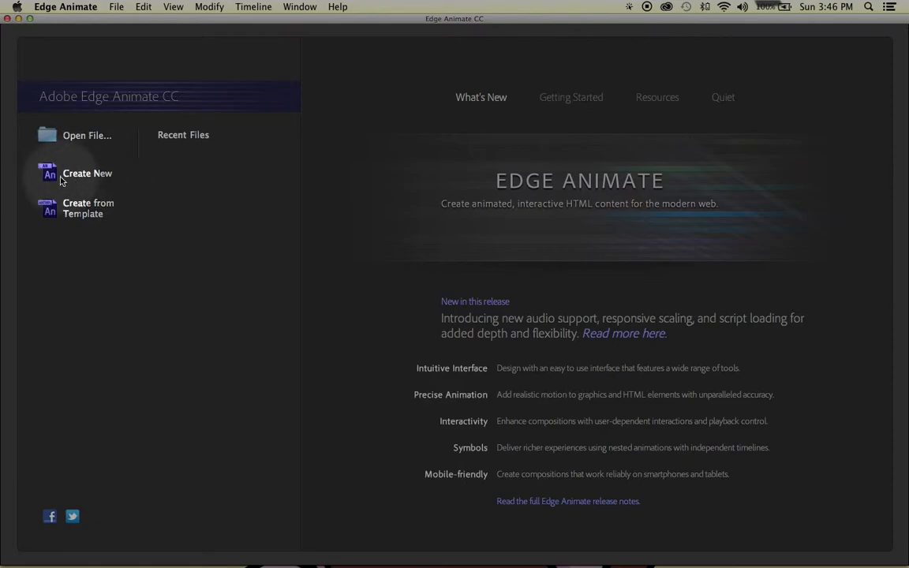
{"action": "mouse_move", "coordinate": [90, 213]}
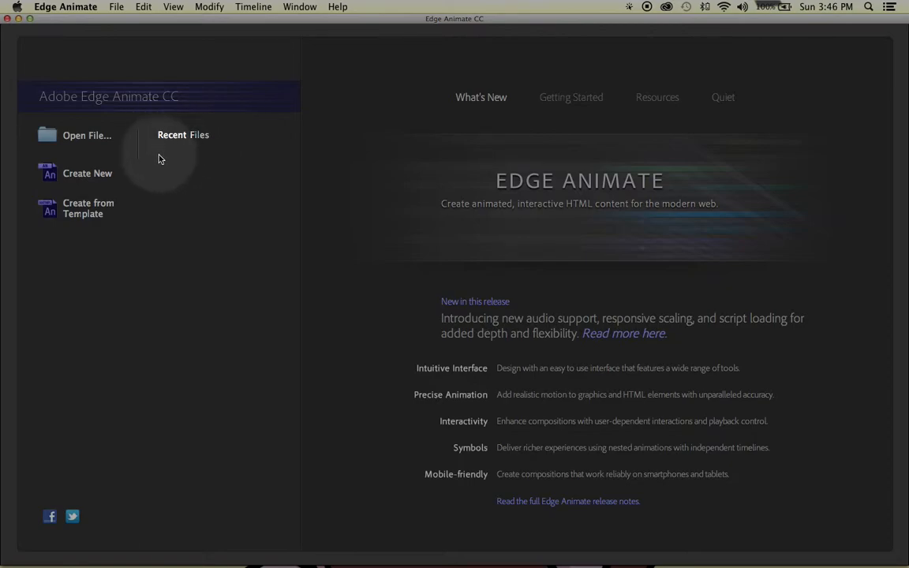
{"action": "mouse_move", "coordinate": [160, 182]}
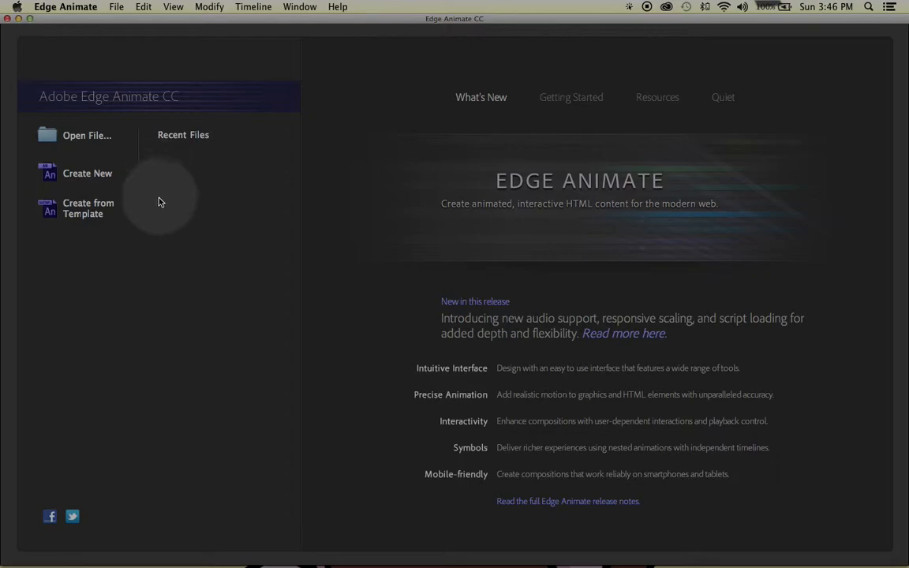
{"action": "mouse_move", "coordinate": [198, 221]}
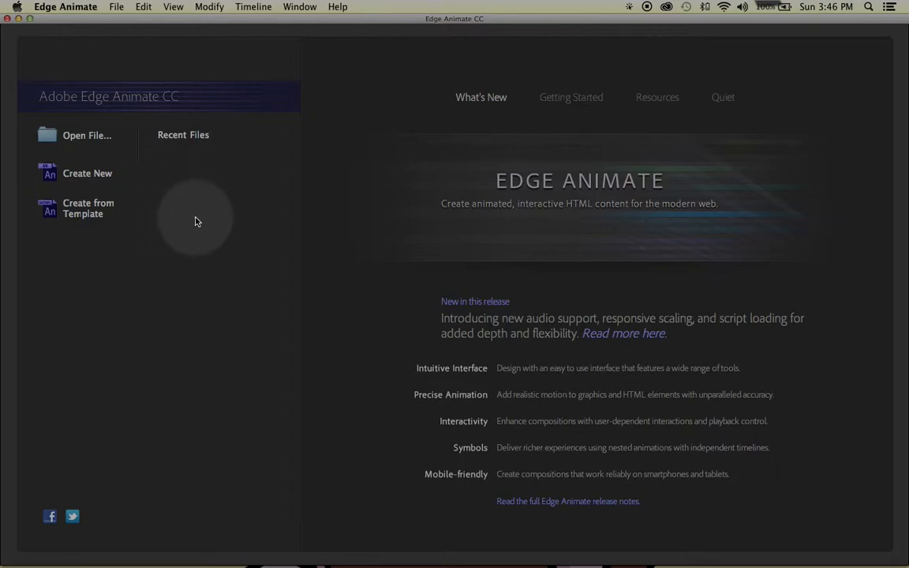
{"action": "mouse_move", "coordinate": [165, 211]}
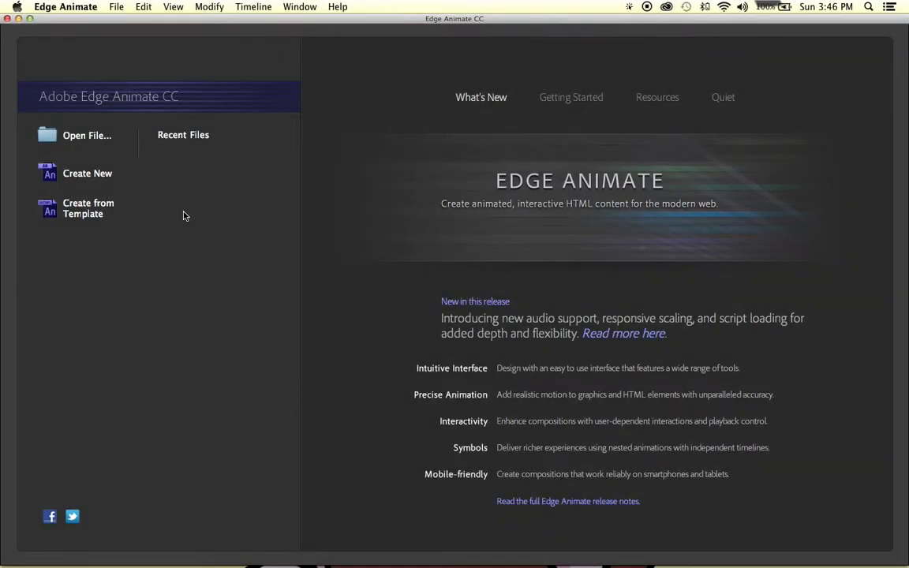
{"action": "mouse_move", "coordinate": [477, 109]}
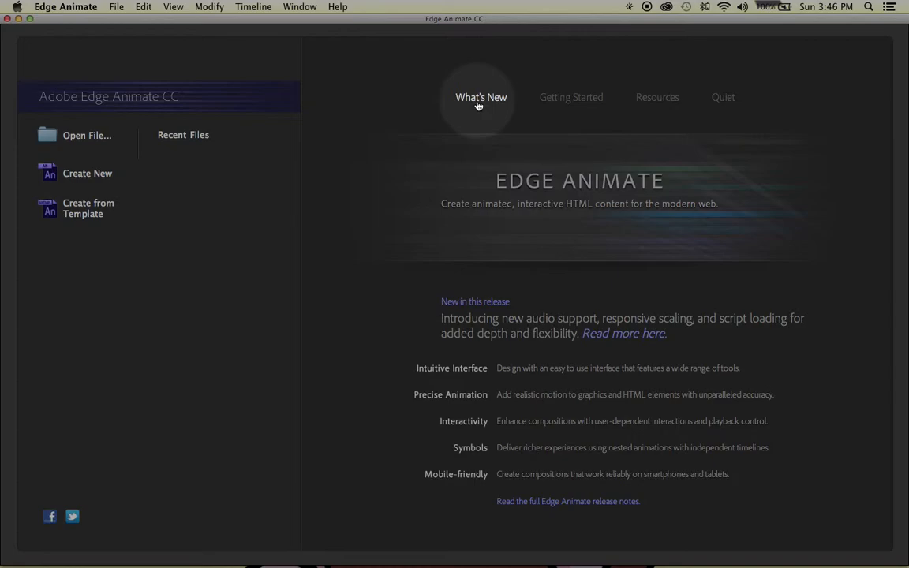
{"action": "mouse_move", "coordinate": [448, 254]}
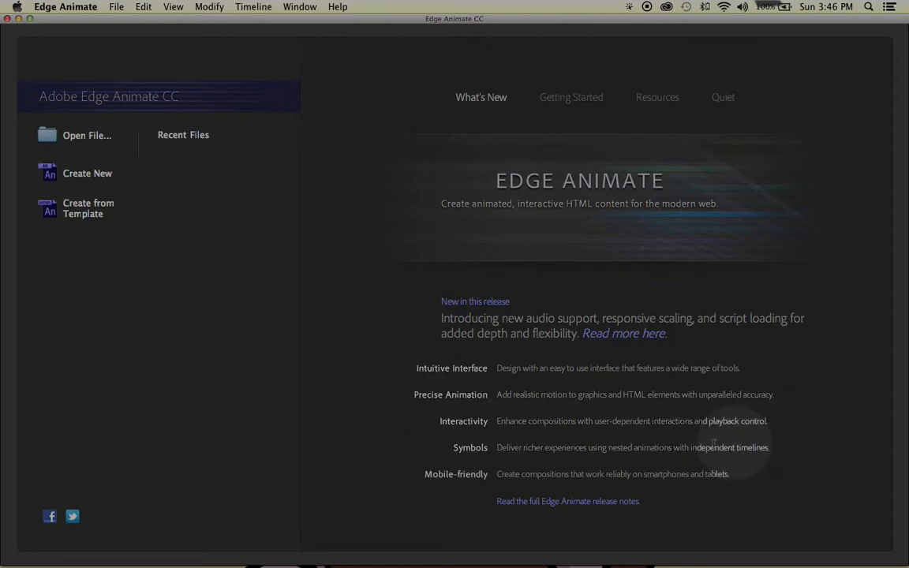
{"action": "mouse_move", "coordinate": [578, 468]}
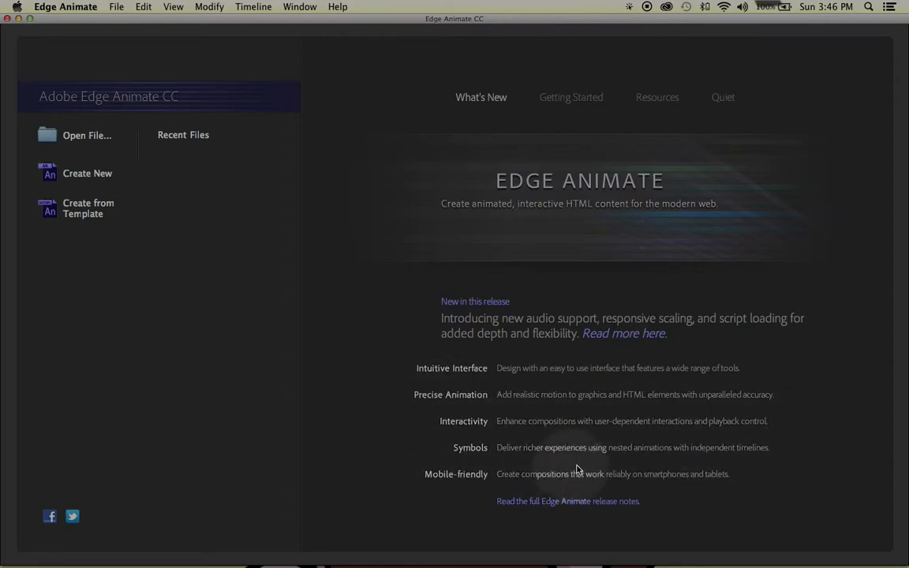
{"action": "mouse_move", "coordinate": [658, 261]}
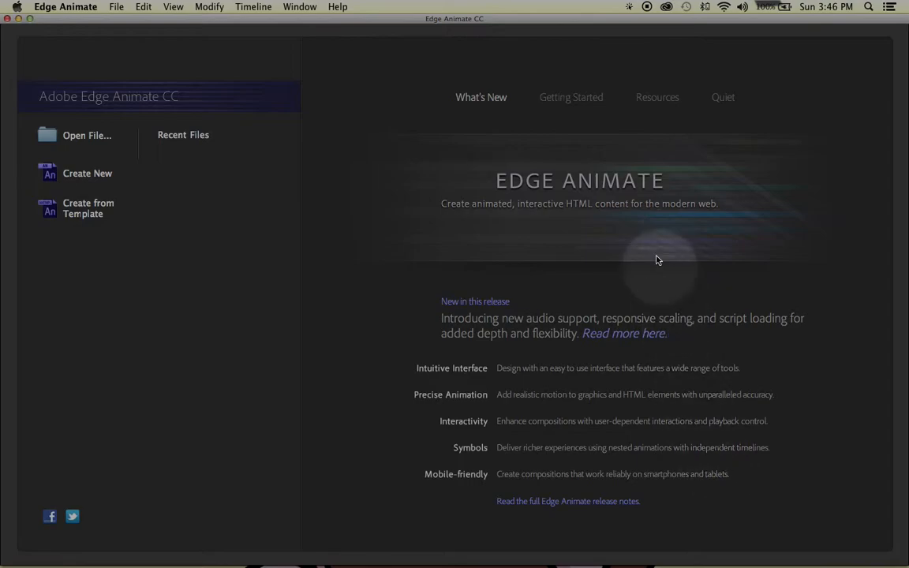
Switch the welcome screen to the Getting Started lessons such as Quick Start and Animate I
{"action": "left_click", "coordinate": [570, 98]}
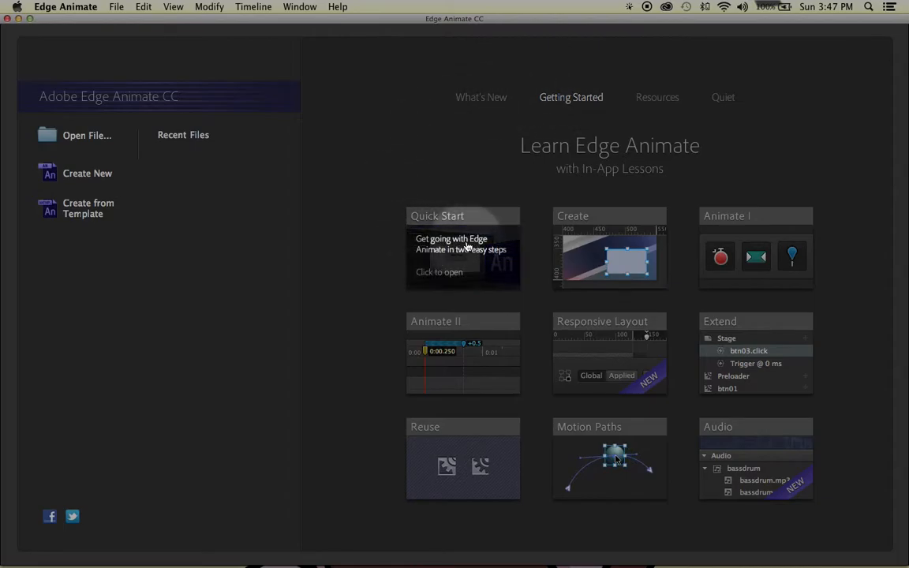
{"action": "mouse_move", "coordinate": [751, 247]}
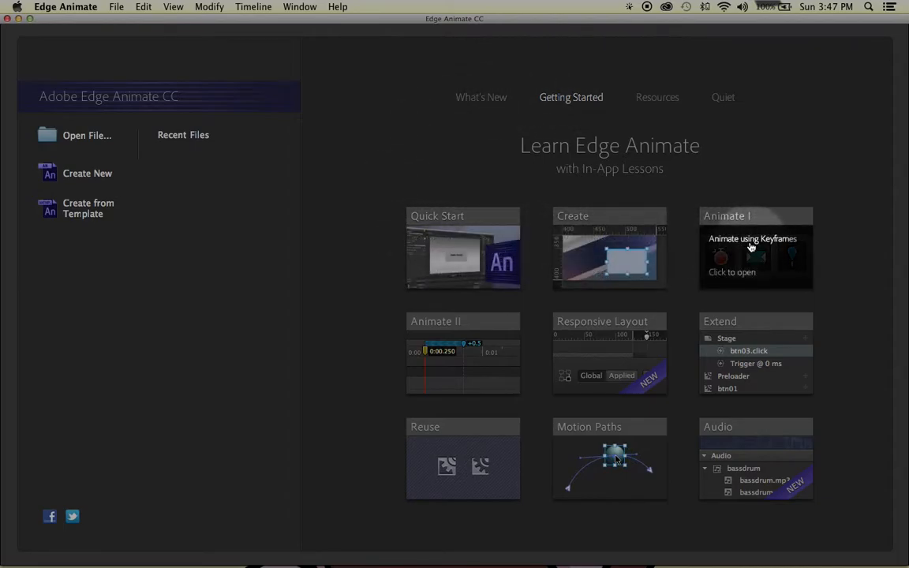
{"action": "mouse_move", "coordinate": [639, 359]}
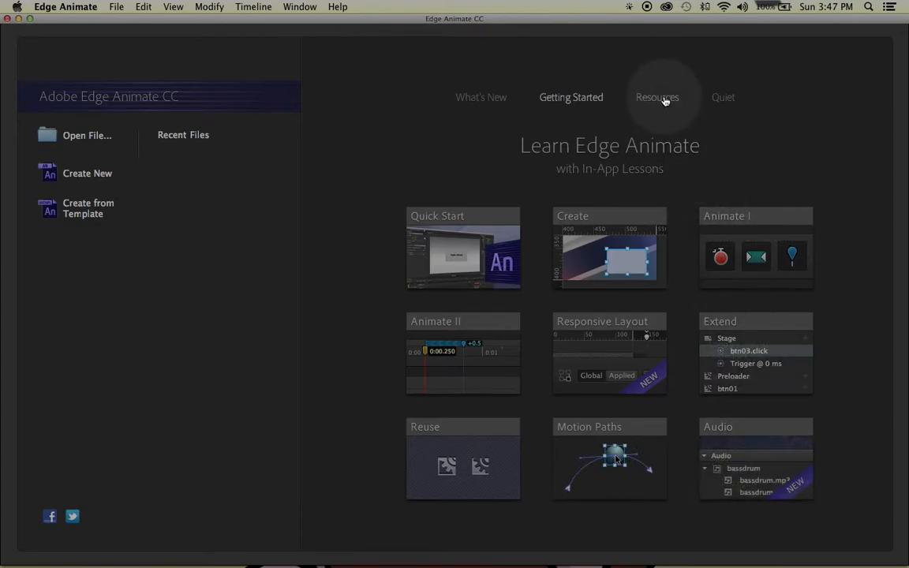
Switch the welcome screen to the Resources page of help, Adobe TV and community links
{"action": "left_click", "coordinate": [657, 97]}
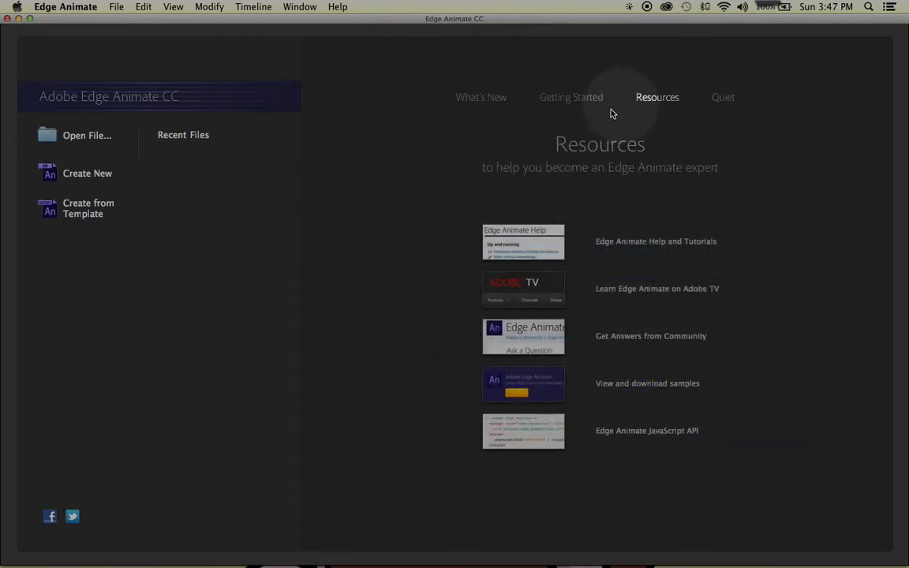
{"action": "mouse_move", "coordinate": [685, 241]}
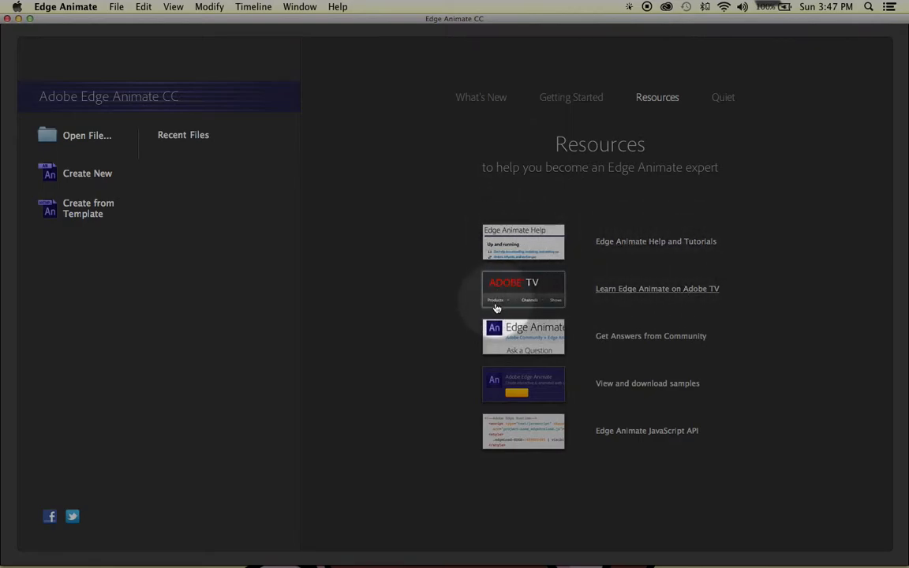
{"action": "mouse_move", "coordinate": [687, 341]}
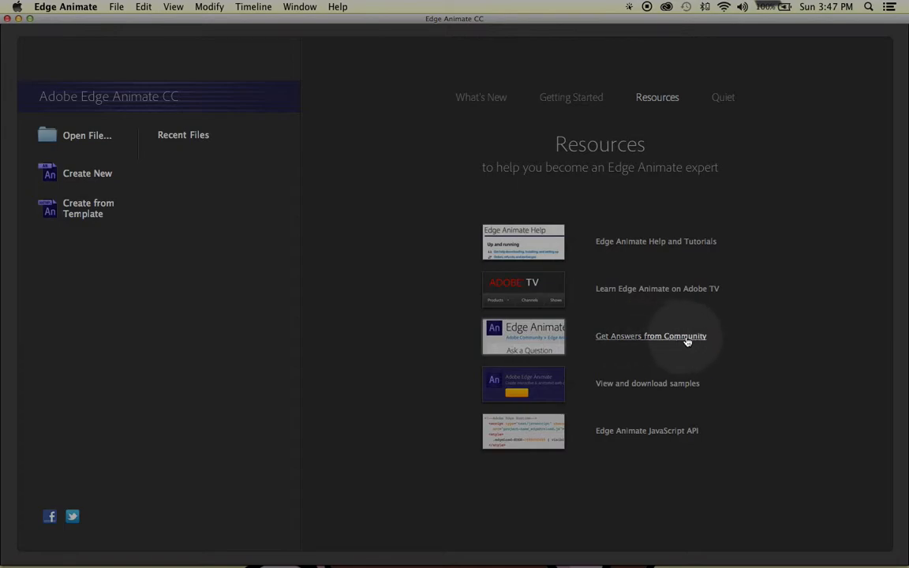
{"action": "mouse_move", "coordinate": [517, 385]}
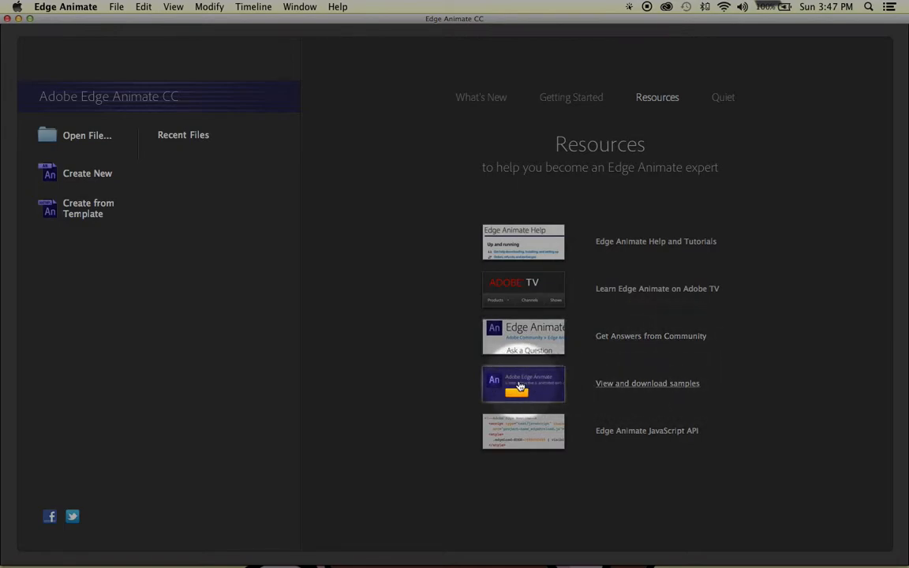
{"action": "mouse_move", "coordinate": [668, 434]}
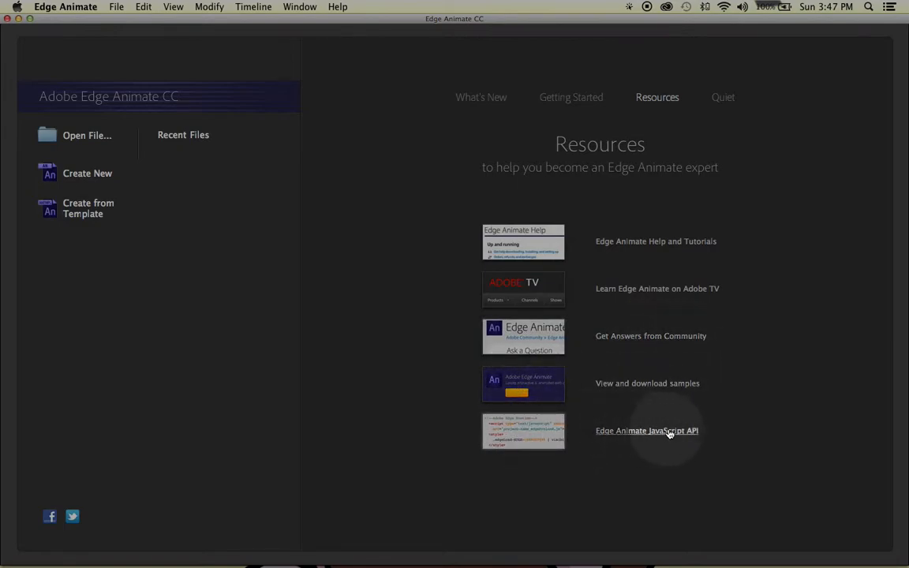
{"action": "mouse_move", "coordinate": [689, 432]}
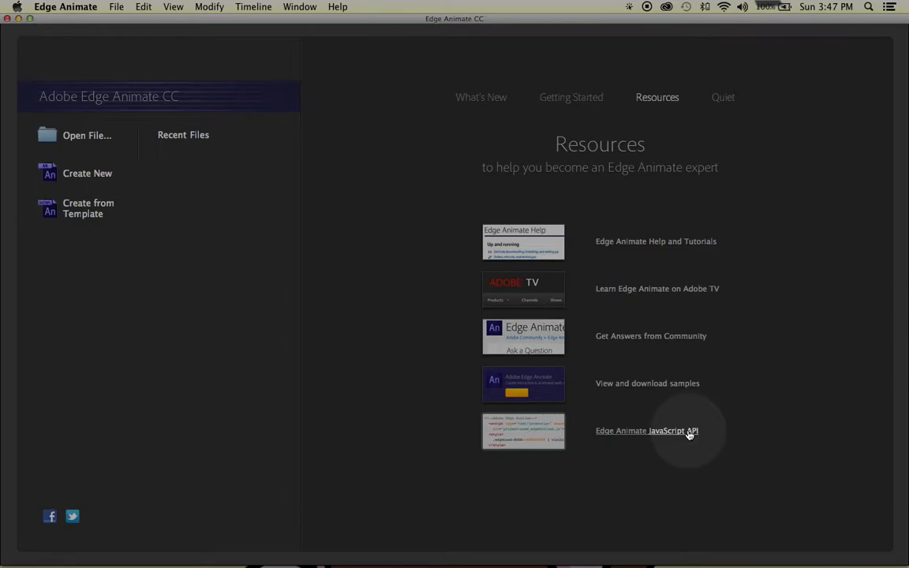
Turn on the Quiet view to dim the welcome content, then return to What's New
{"action": "left_click", "coordinate": [723, 97]}
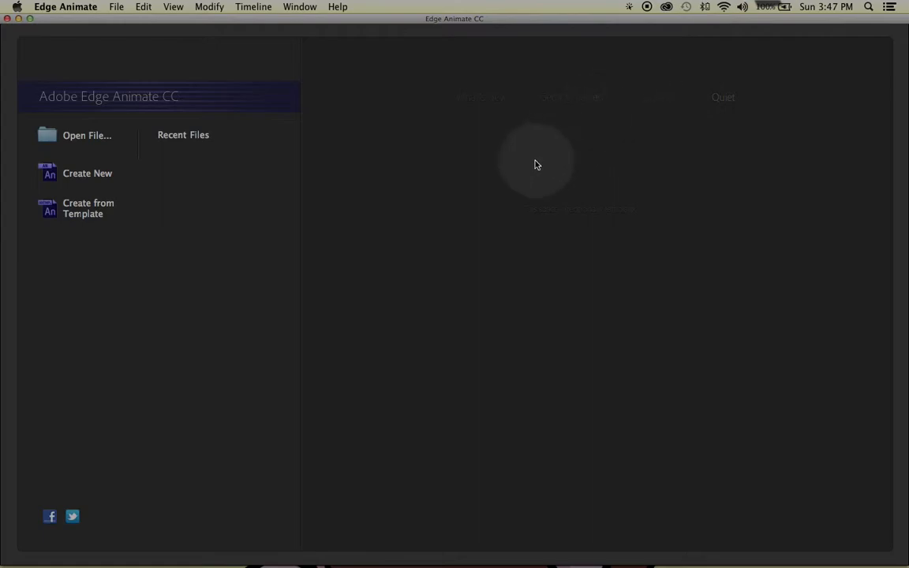
{"action": "mouse_move", "coordinate": [594, 209]}
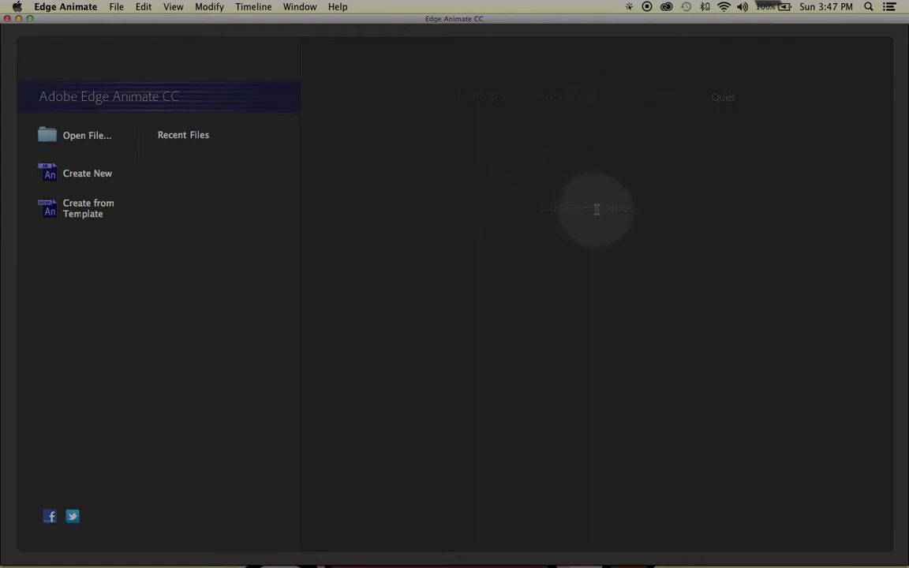
{"action": "mouse_move", "coordinate": [575, 209]}
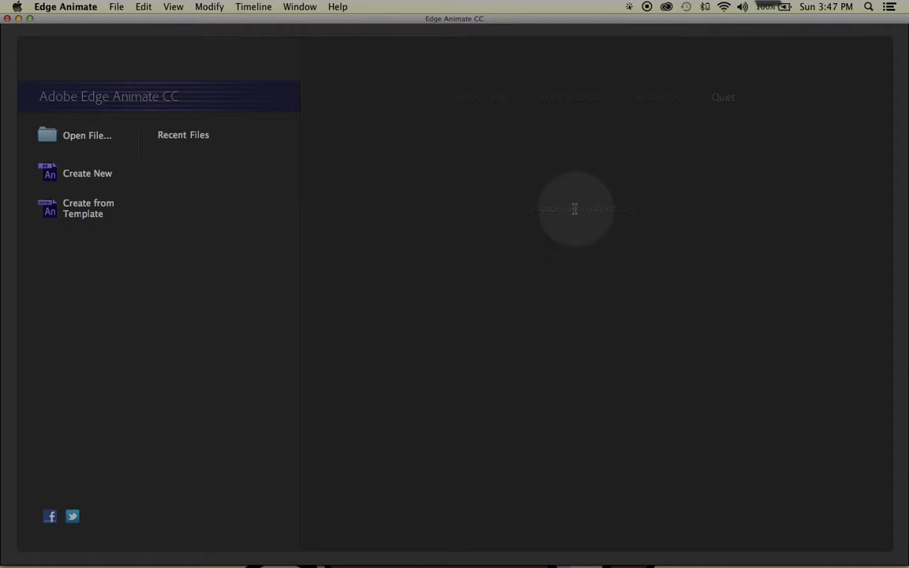
{"action": "left_click", "coordinate": [481, 97]}
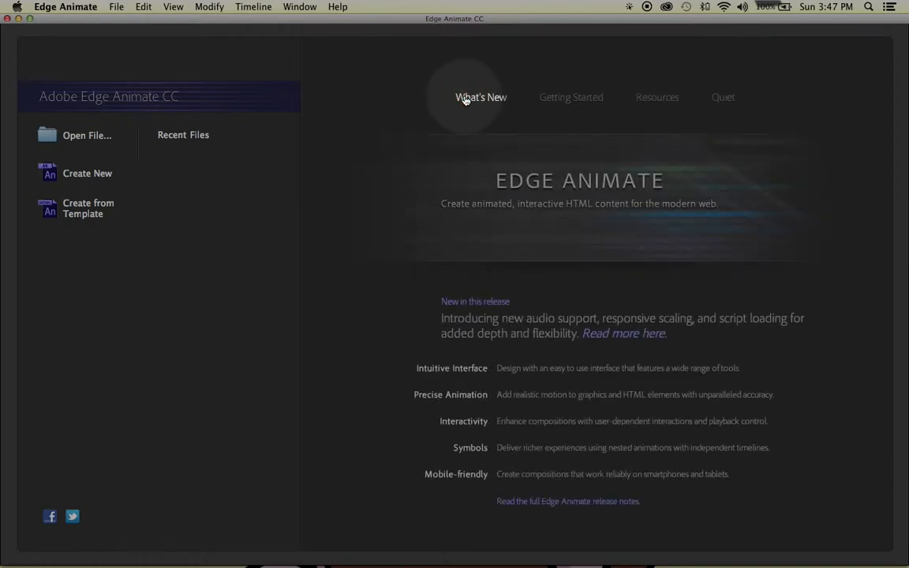
{"action": "mouse_move", "coordinate": [277, 266]}
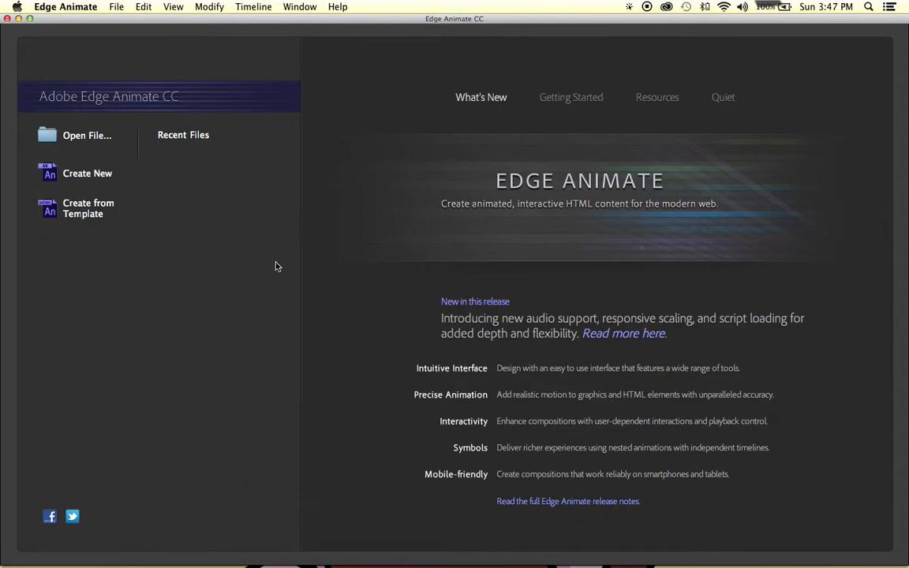